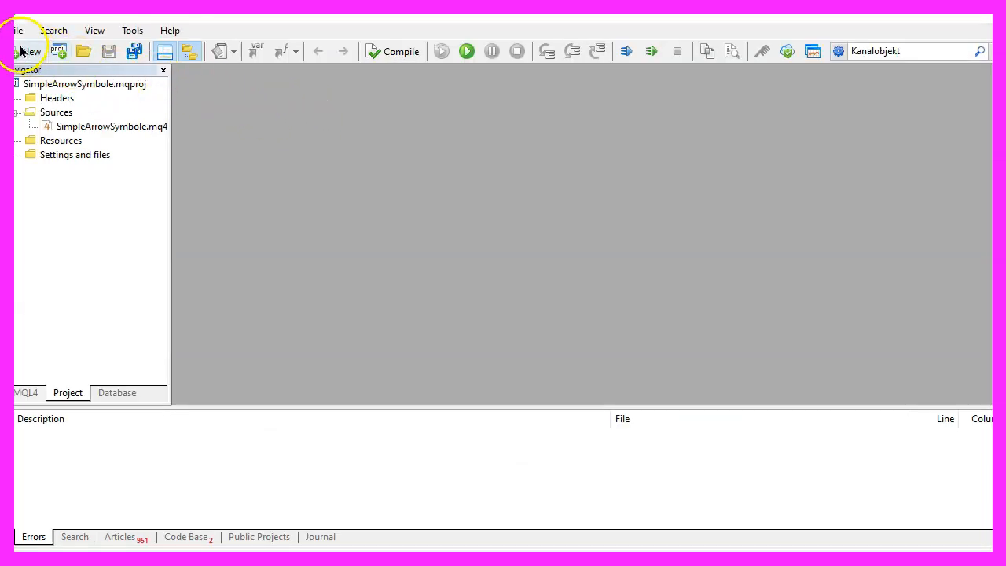
Create a new Expert Advisor from the template named Experts\basics\SimpleHighGannFan via the wizard
left_click(28, 51)
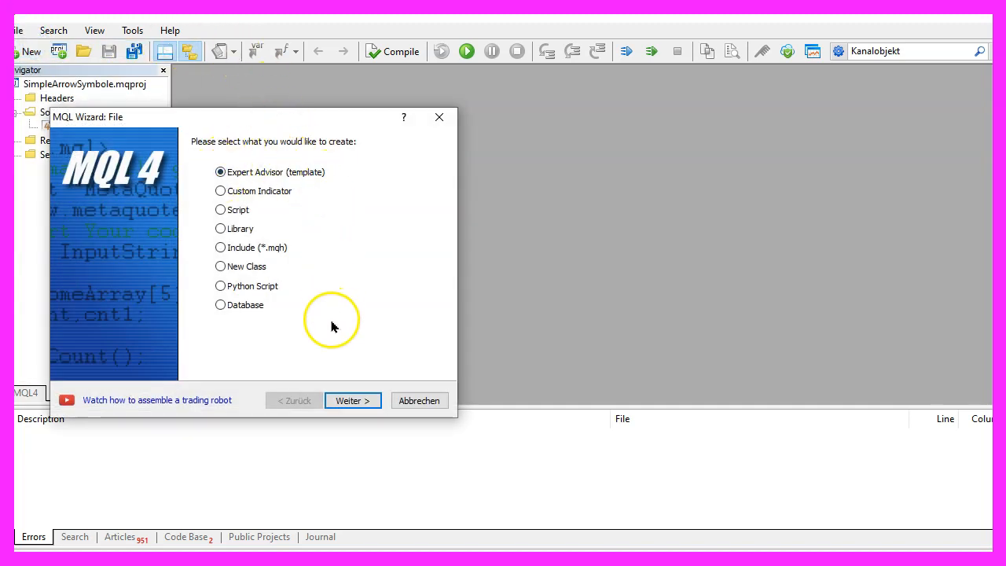
left_click(352, 401)
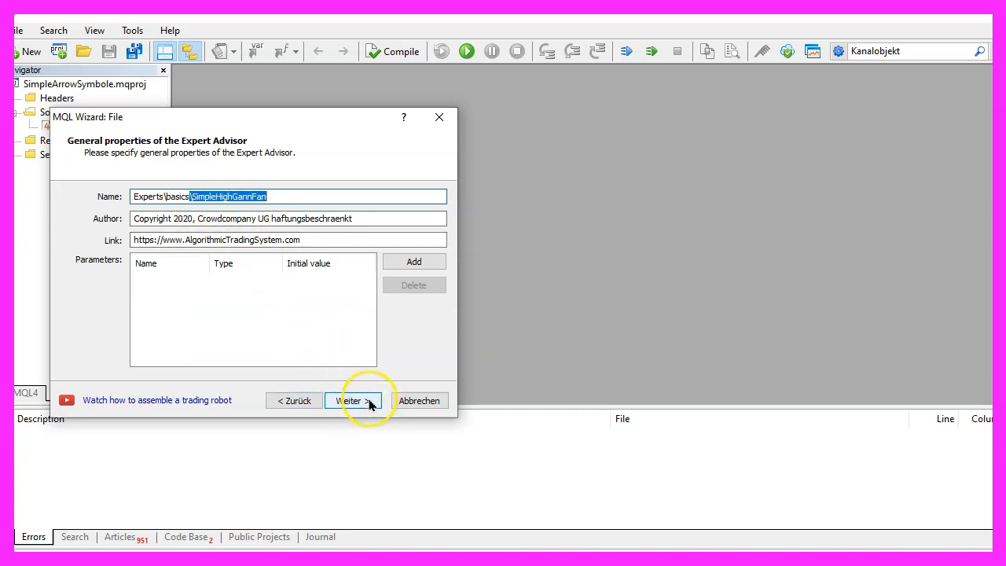
left_click(349, 401)
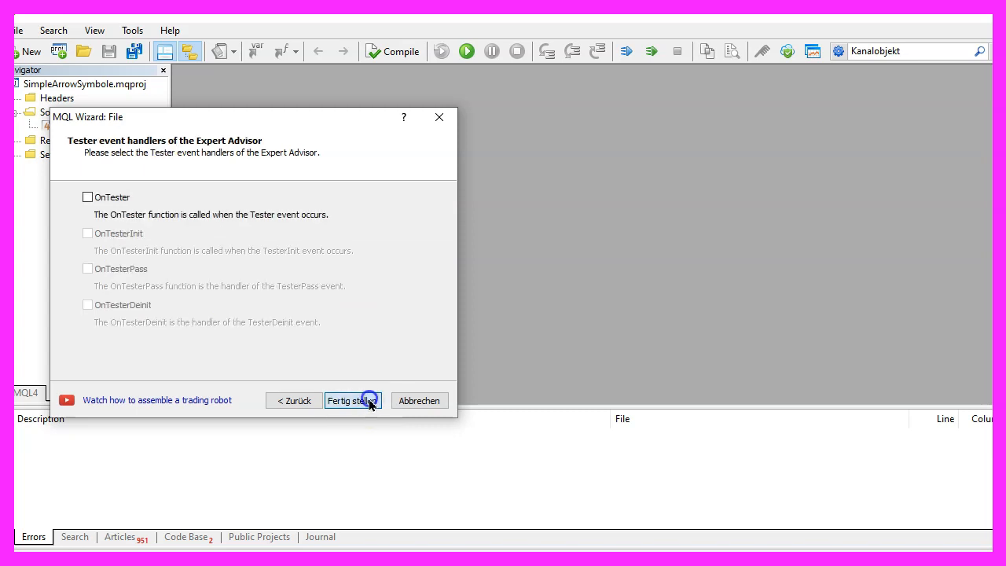
left_click(352, 401)
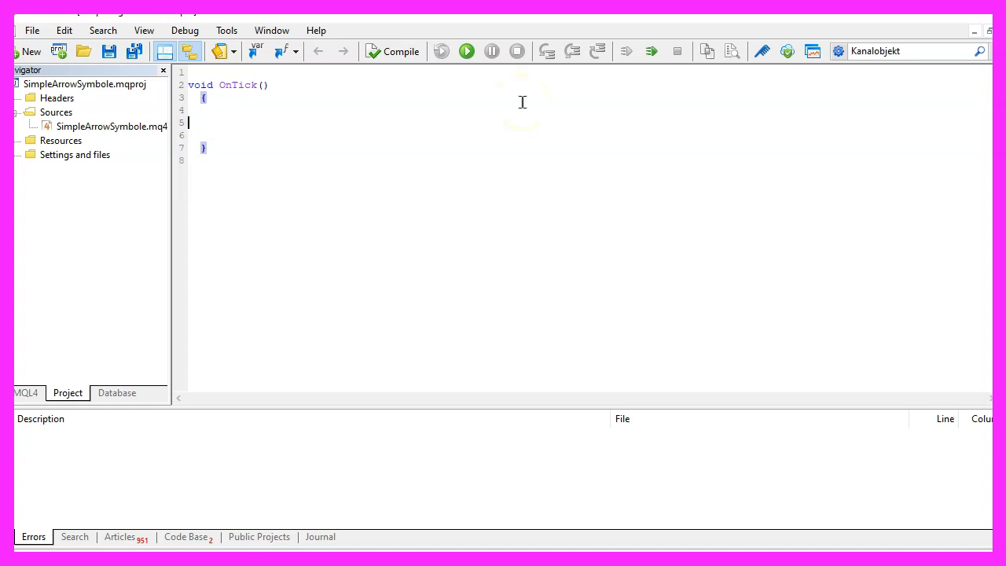
Add int CandlesOnChart=WindowFirstVisibleBar(); with a comment about counting visible candles
type("// Calculate the number for the visible candles")
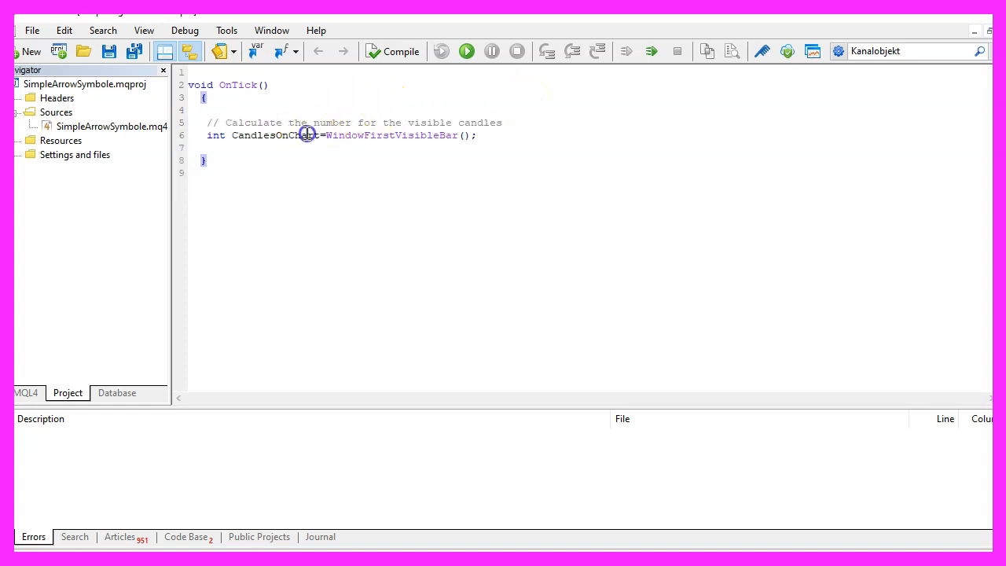
double_click(391, 135)
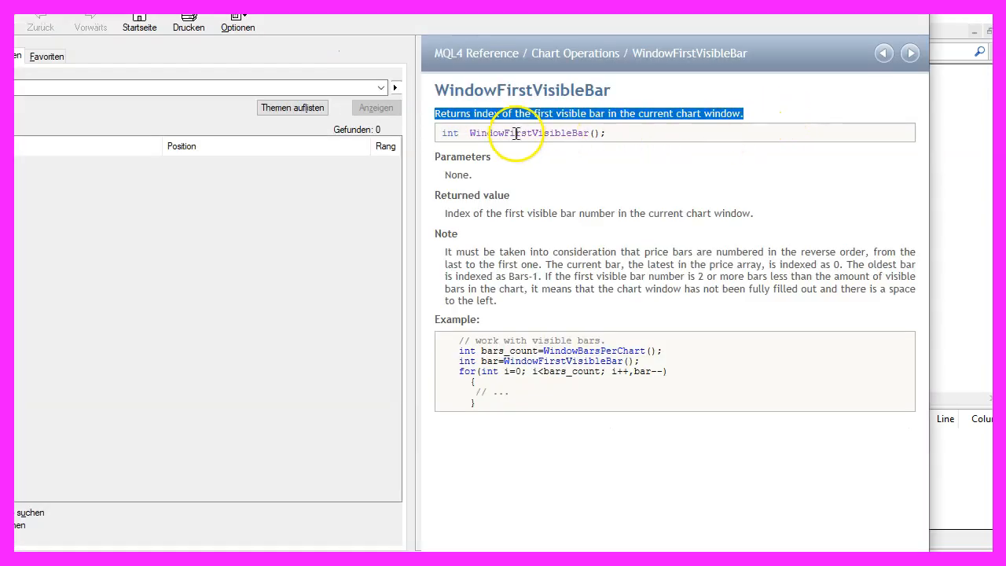
mouse_move(607, 116)
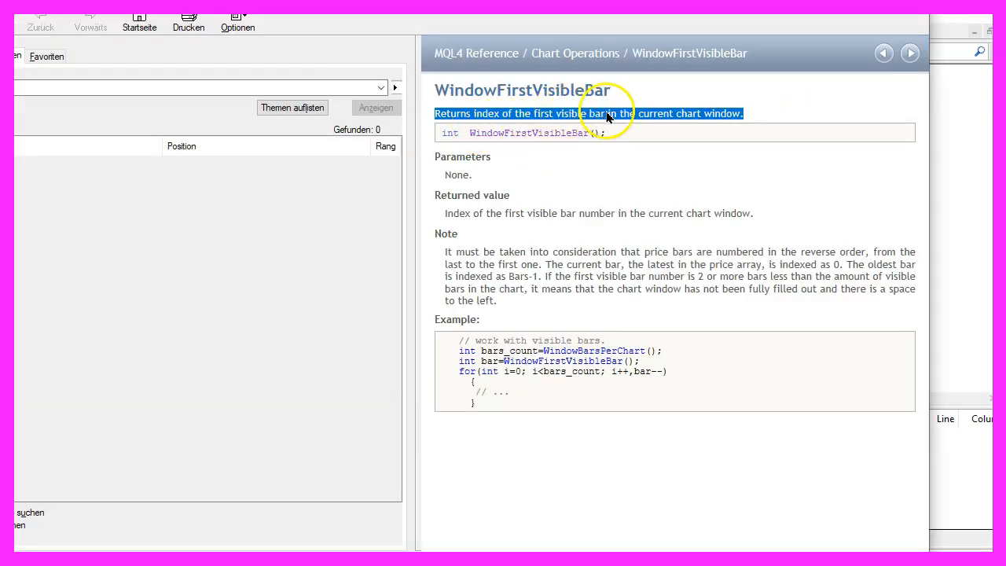
mouse_move(783, 107)
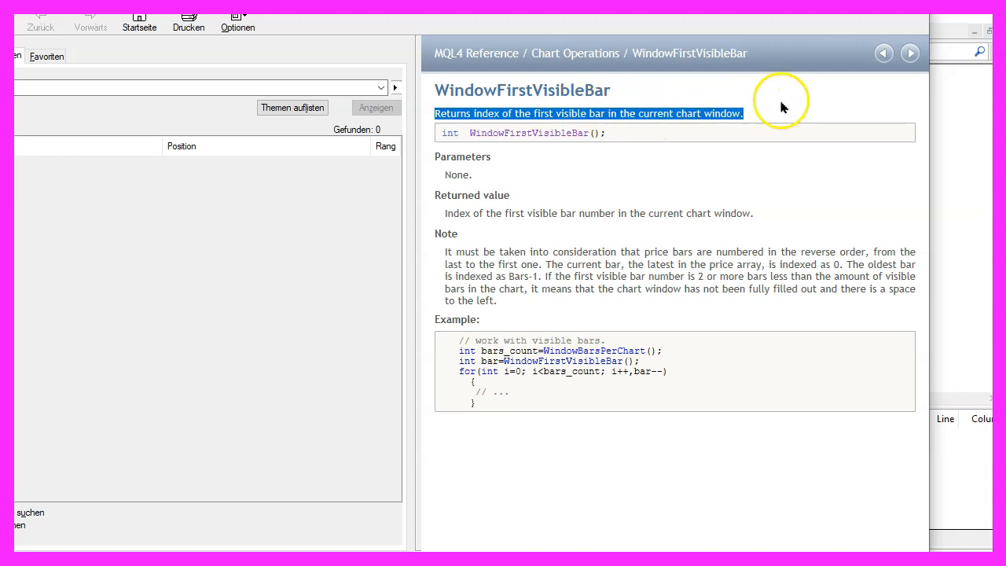
mouse_move(619, 128)
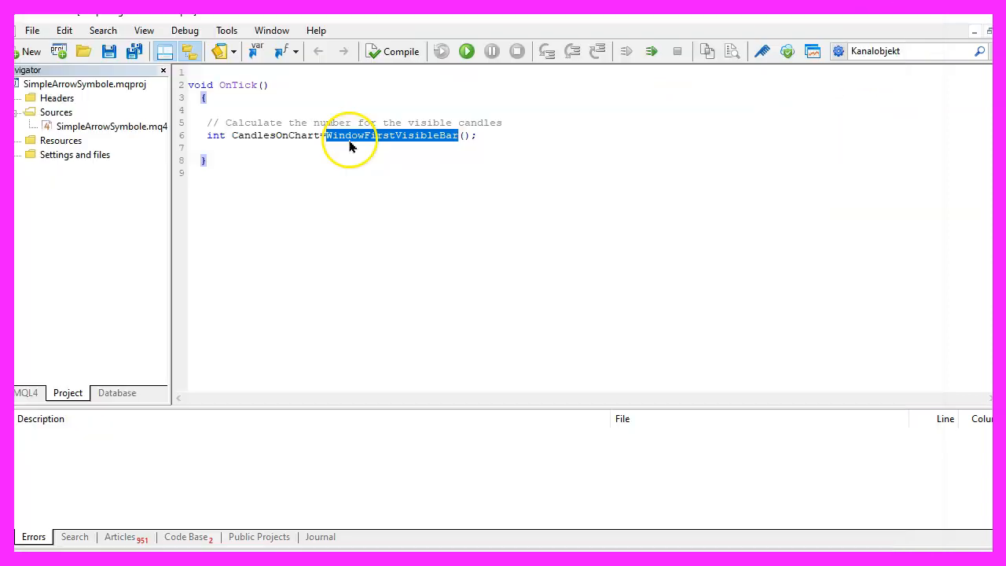
left_click(289, 135)
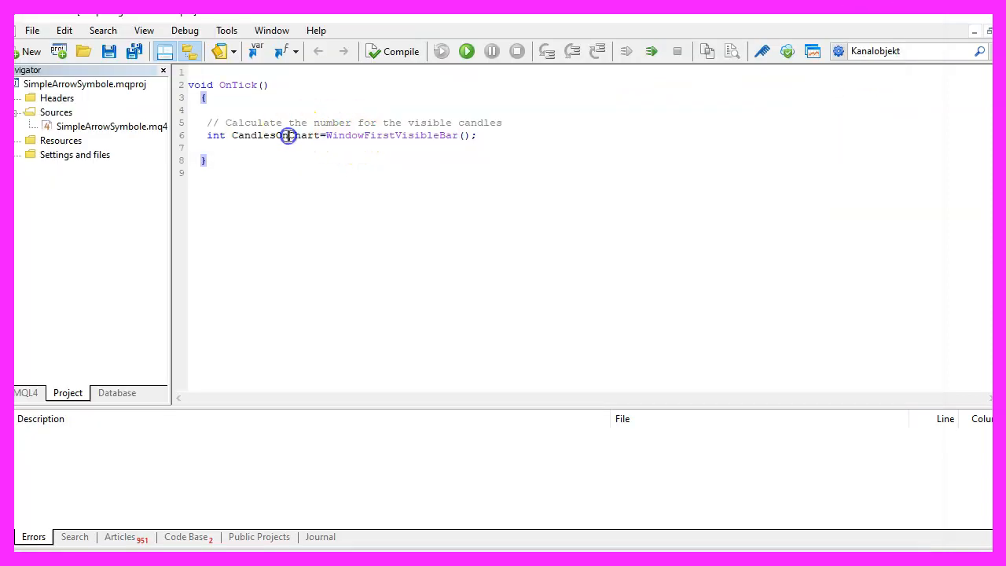
double_click(275, 136)
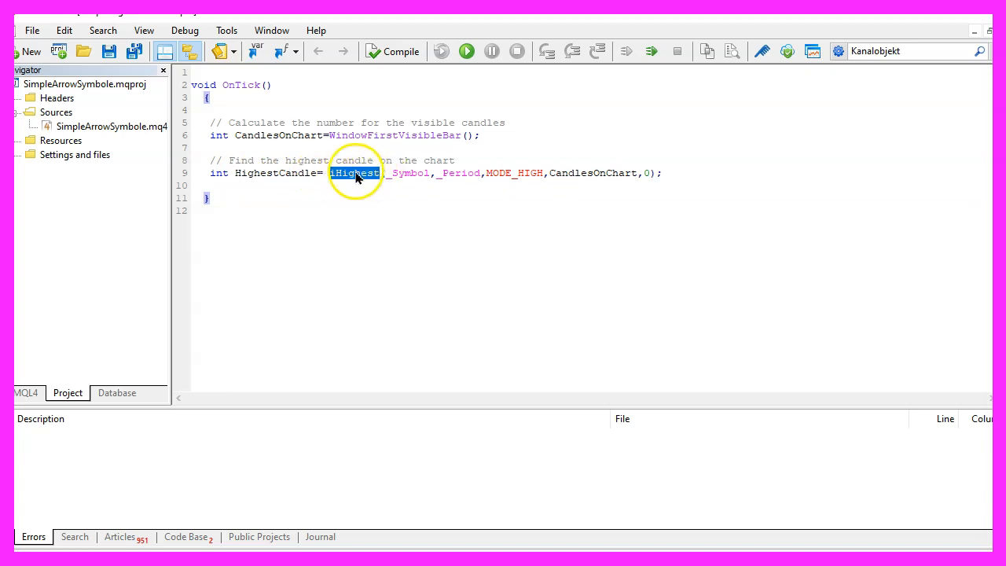
Add int HighestCandle=iHighest(_Symbol,_Period,MODE_HIGH,CandlesOnChart,0); checking iHighest and MODE_HIGH in the help
key("F1")
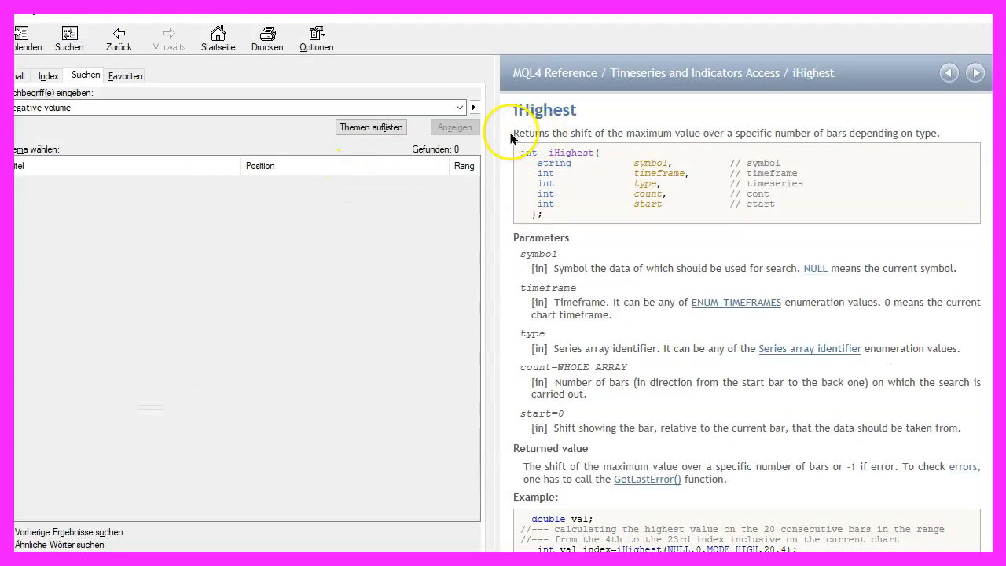
left_click_drag(514, 132, 935, 132)
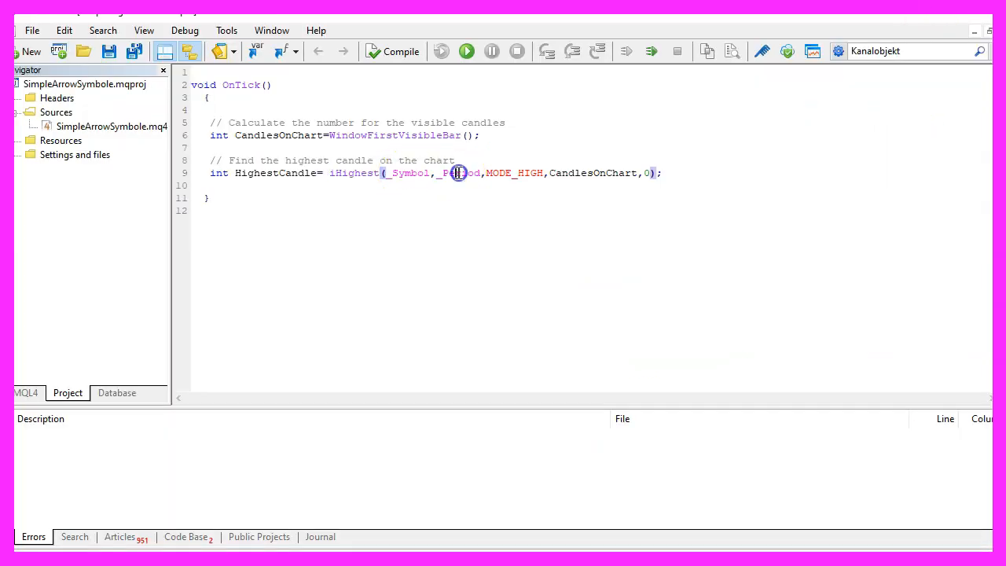
double_click(463, 173)
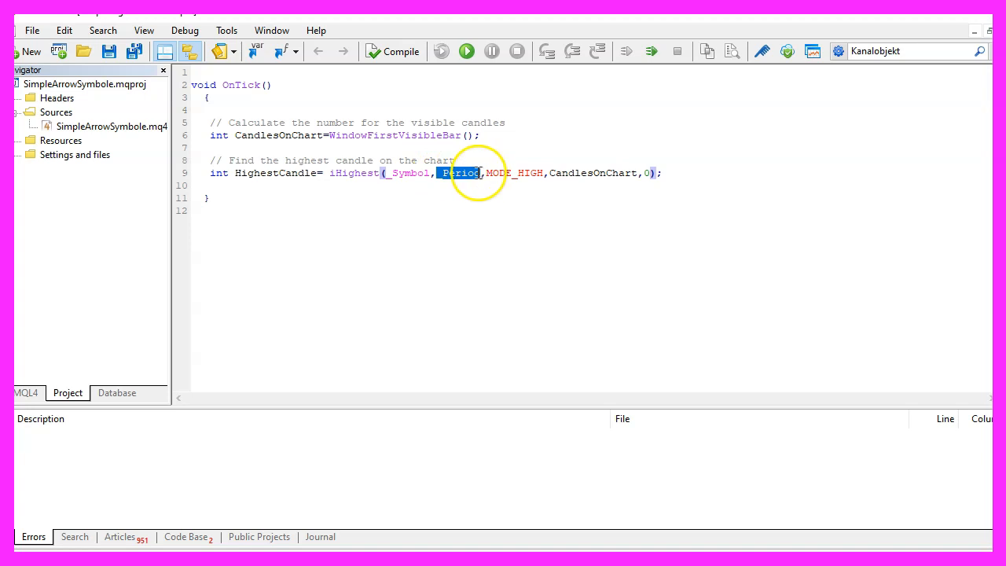
double_click(516, 173)
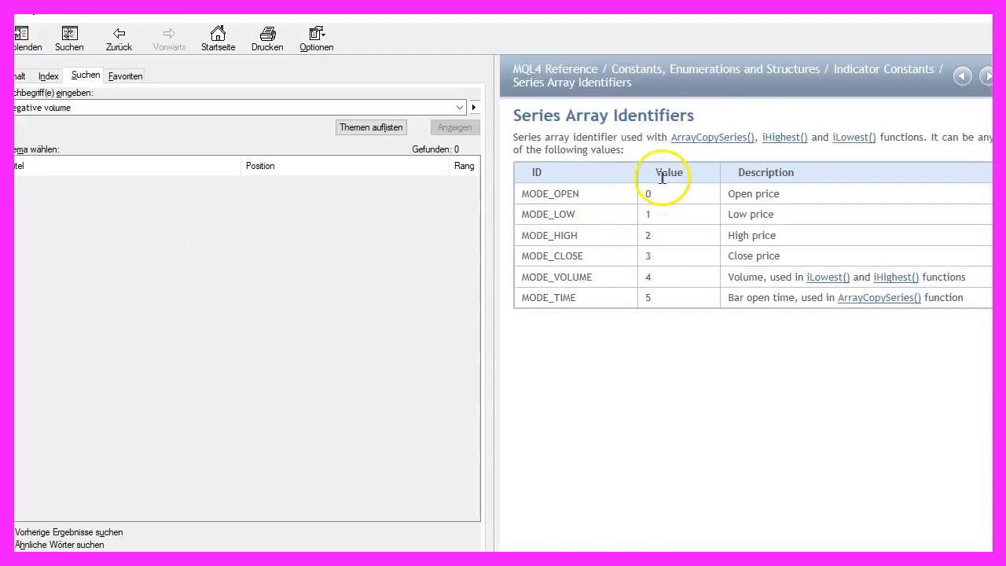
double_click(549, 236)
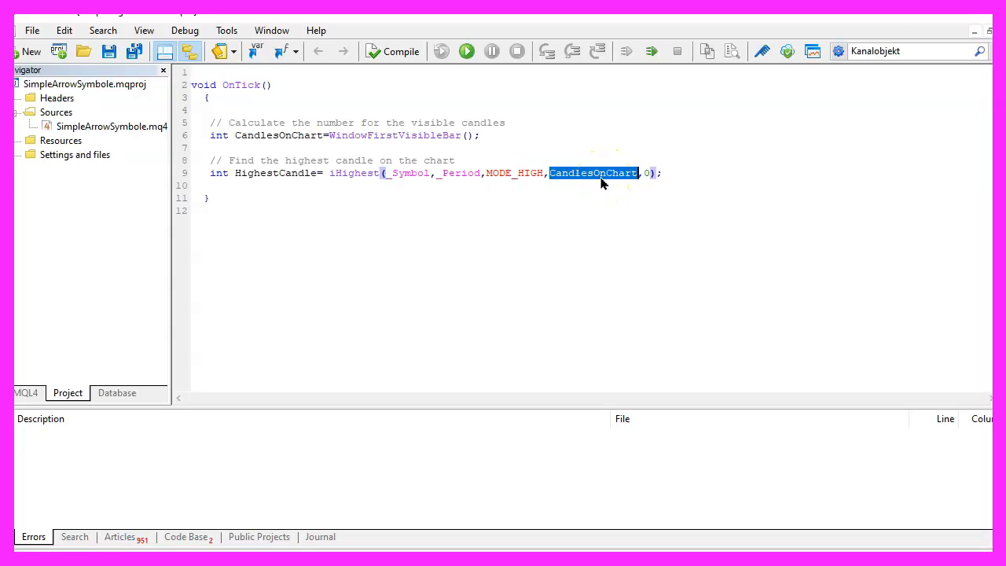
left_click(616, 173)
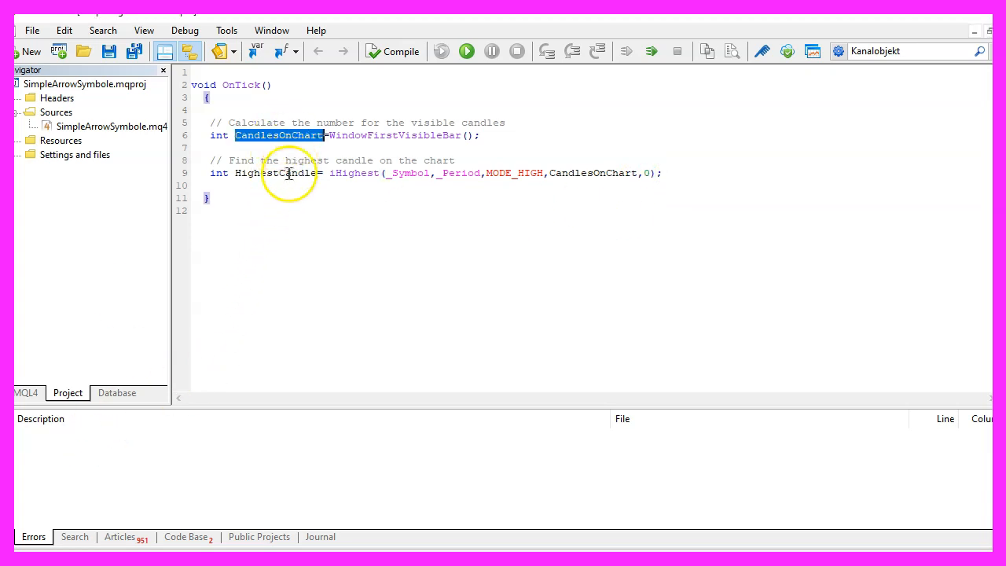
double_click(275, 173)
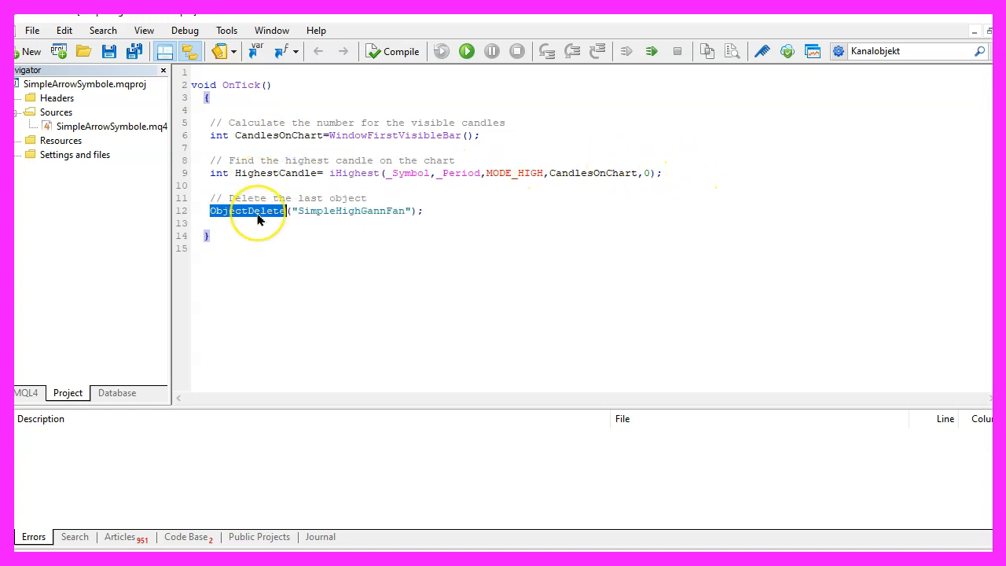
Add ObjectDelete("SimpleHighGannFan"); with a comment about deleting the last object
left_click(321, 211)
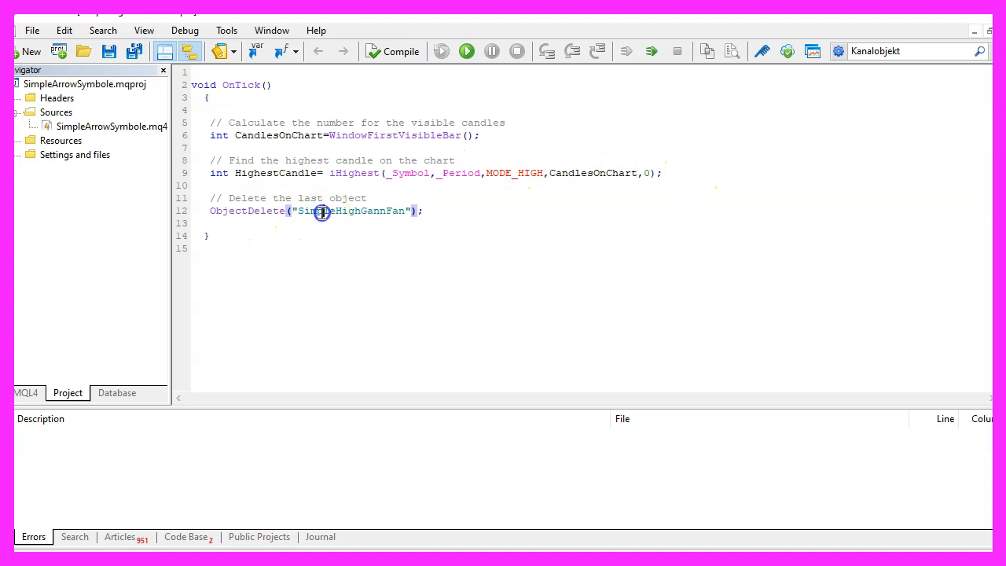
double_click(352, 211)
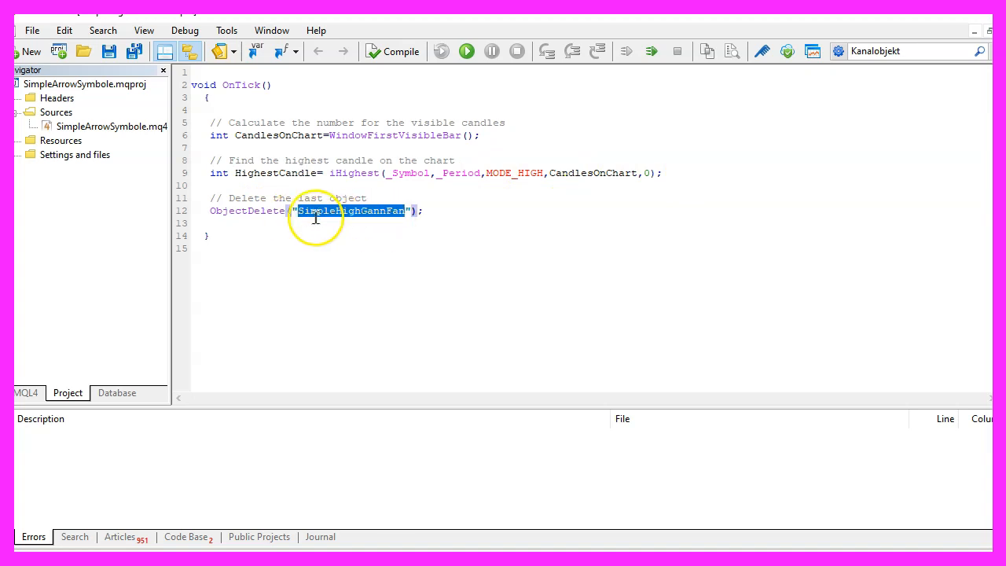
mouse_move(365, 220)
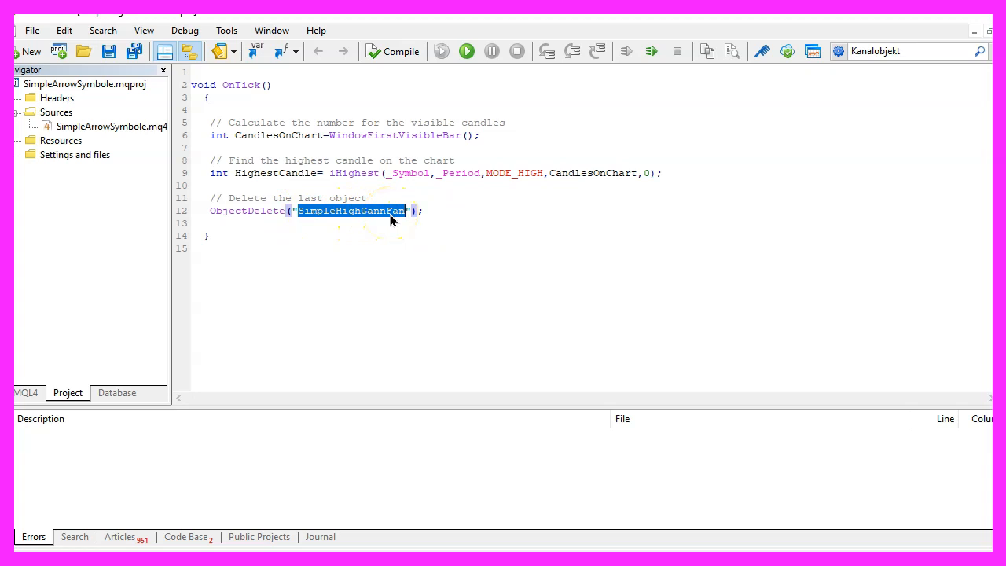
mouse_move(381, 224)
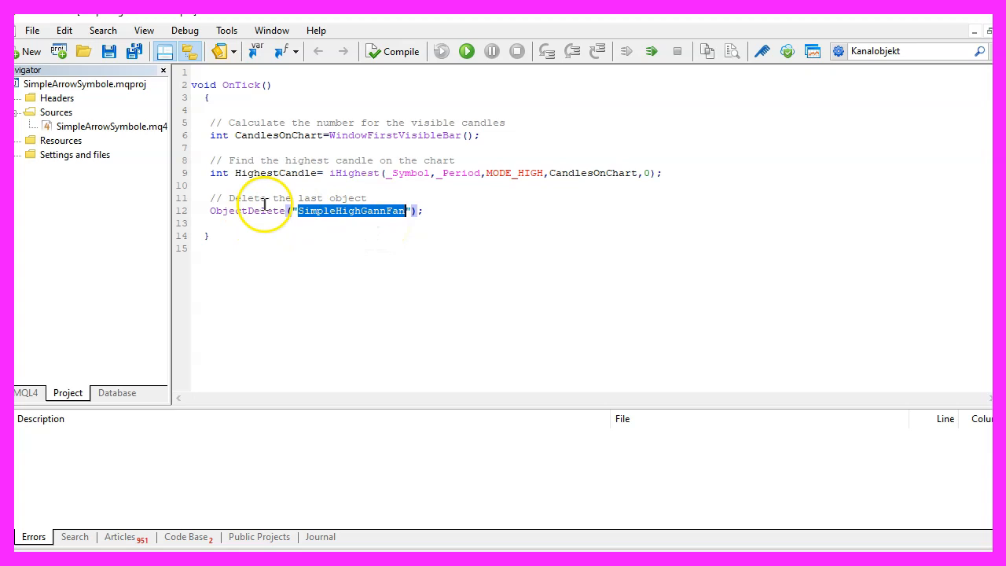
mouse_move(307, 217)
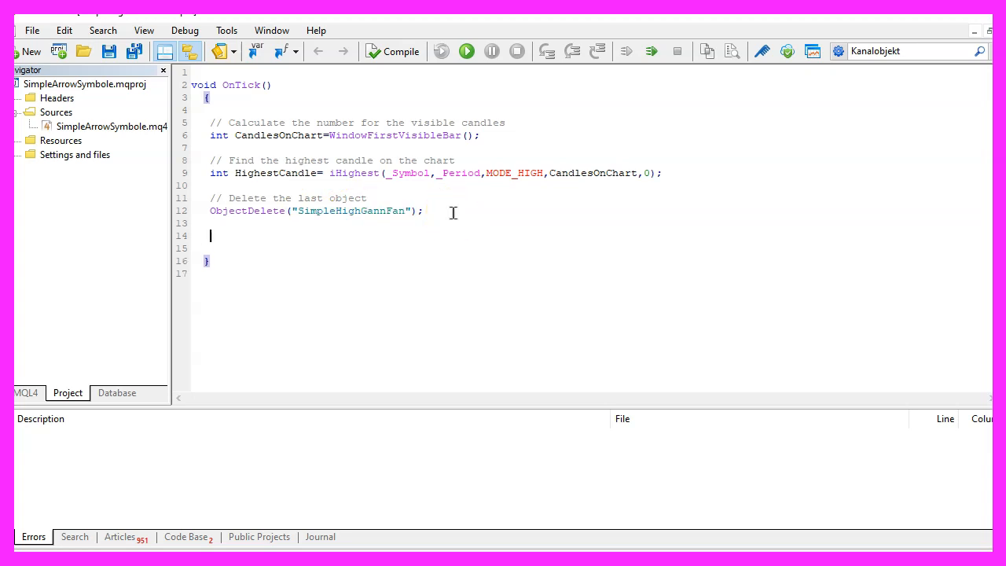
Start the ObjectCreate call under a comment and look up the Gann Fan object type in the help
type("// Create an object")
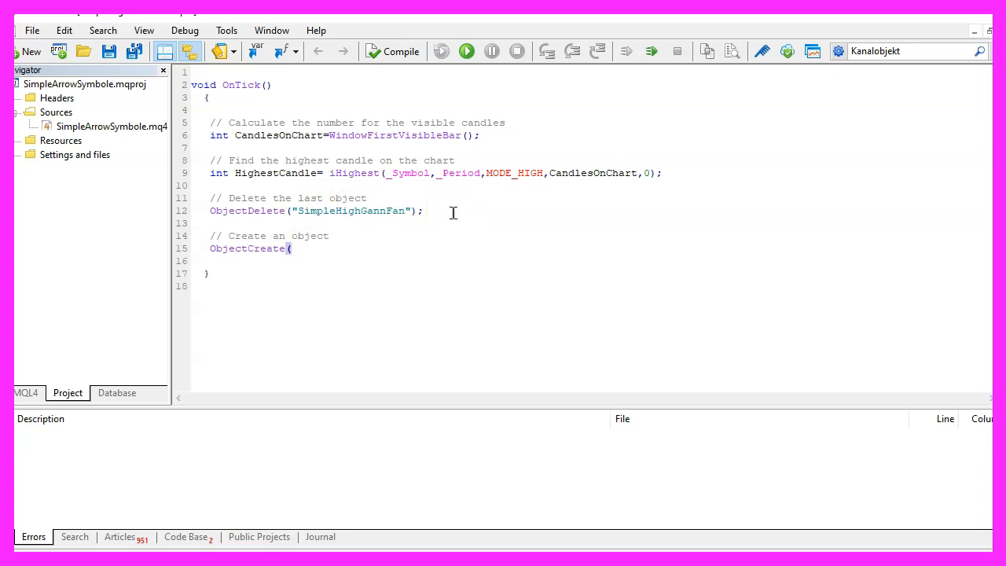
double_click(249, 249)
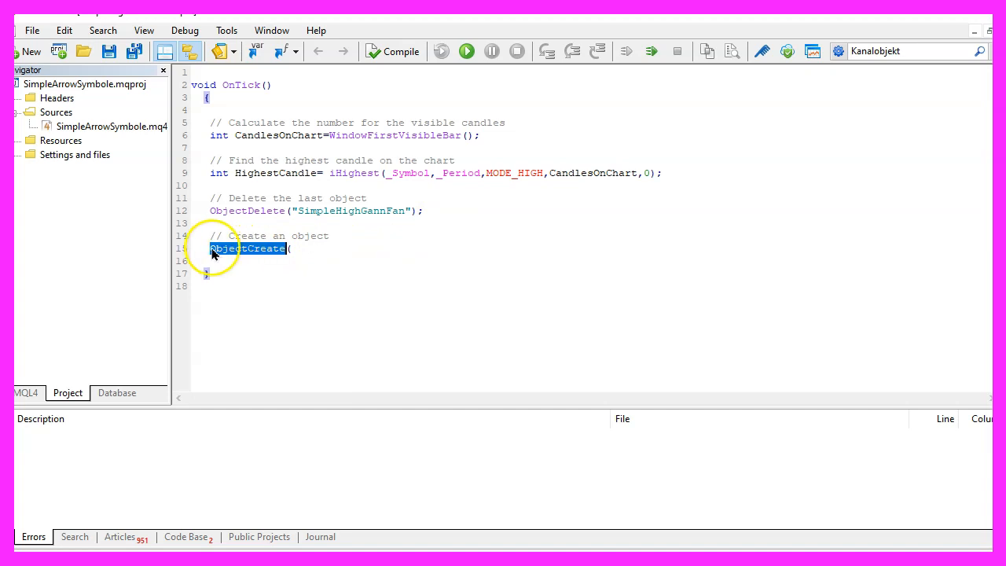
key("f1")
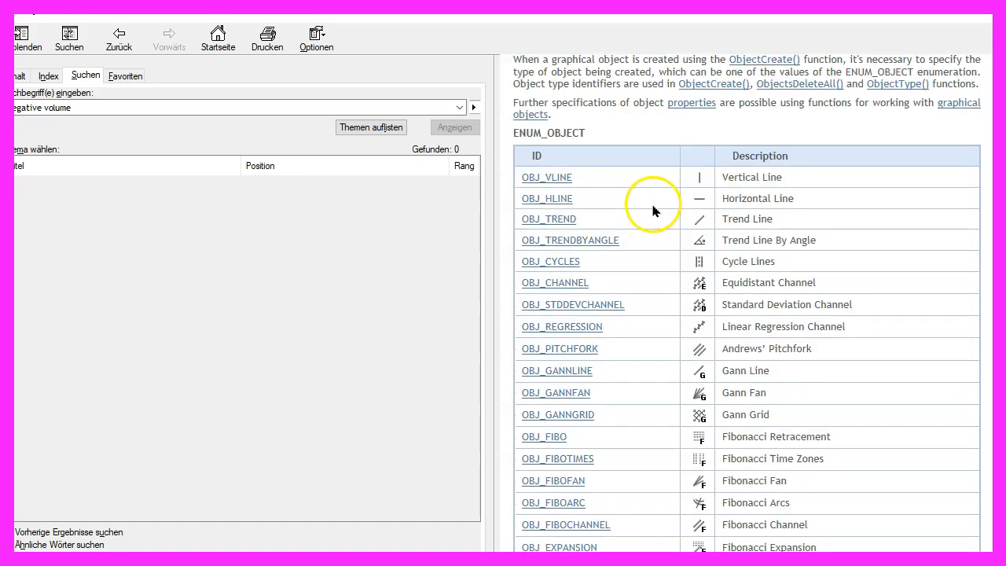
scroll("down", 3)
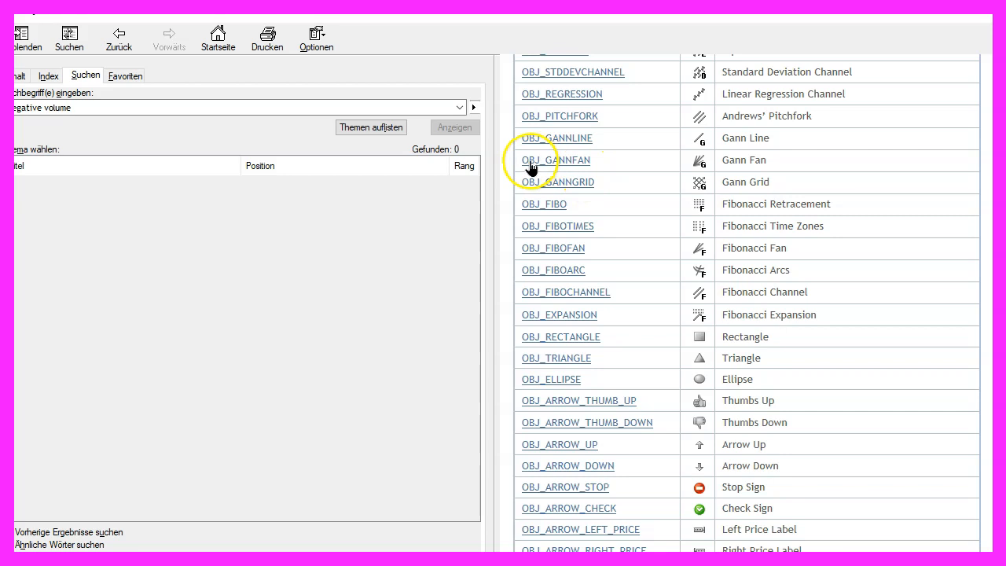
left_click(557, 160)
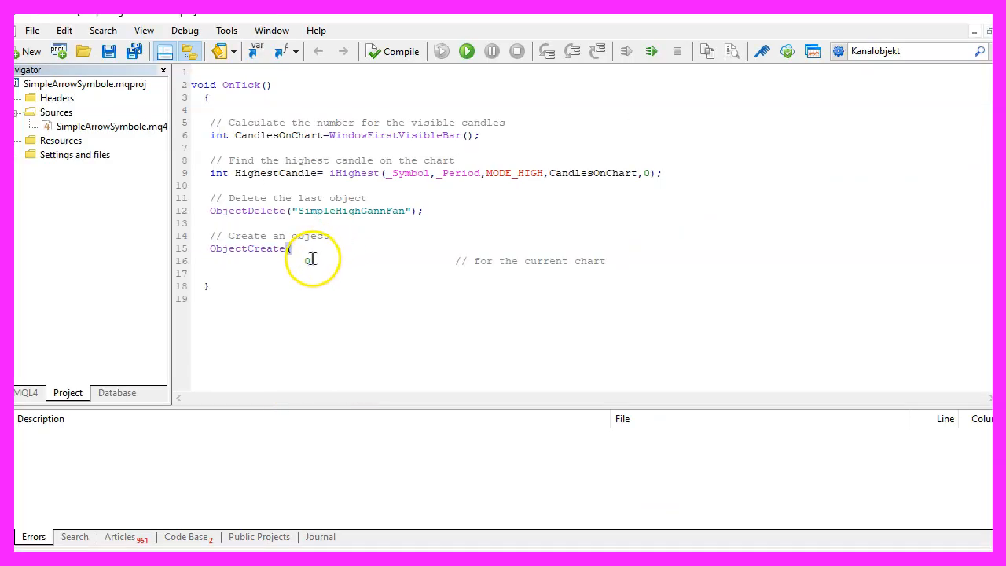
Complete ObjectCreate with OBJ_GANNFAN from Time/High[HighestCandle] to Time[0], High[0]
type("0,")
left_click(591, 274)
type("\"SimpleHighGannFan\",     // object name")
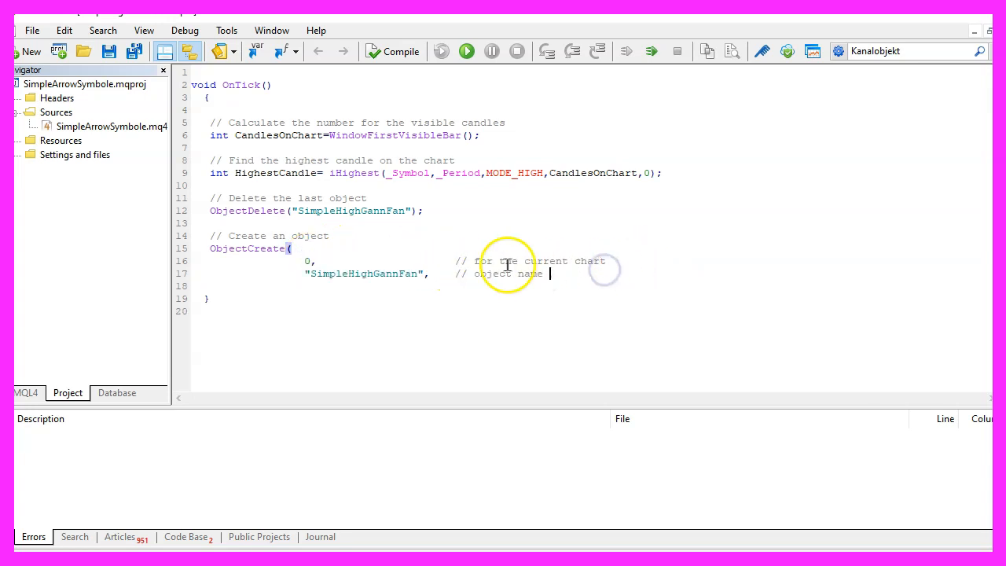
double_click(365, 274)
type("OBJ_GANNFAN,            // objekt type")
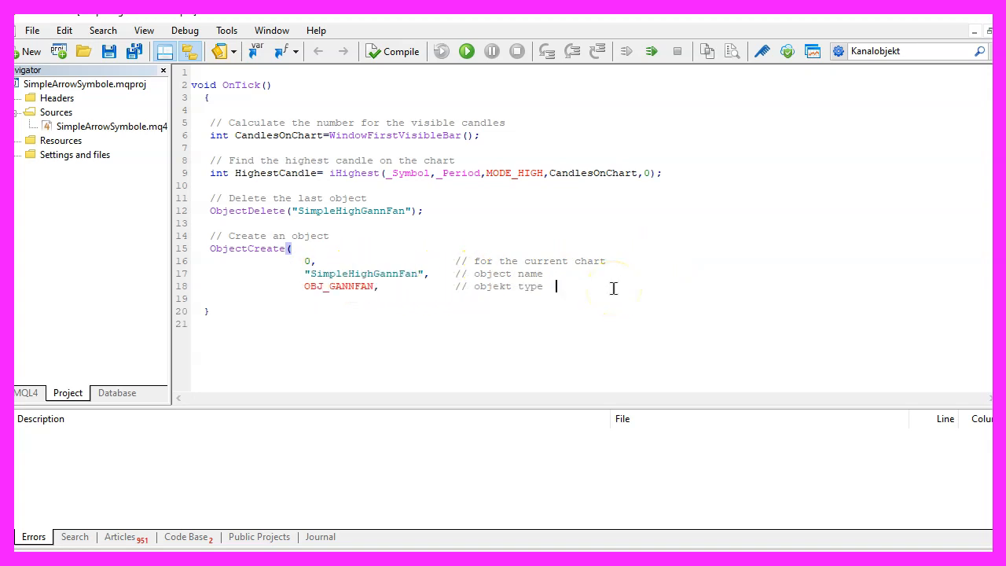
double_click(340, 286)
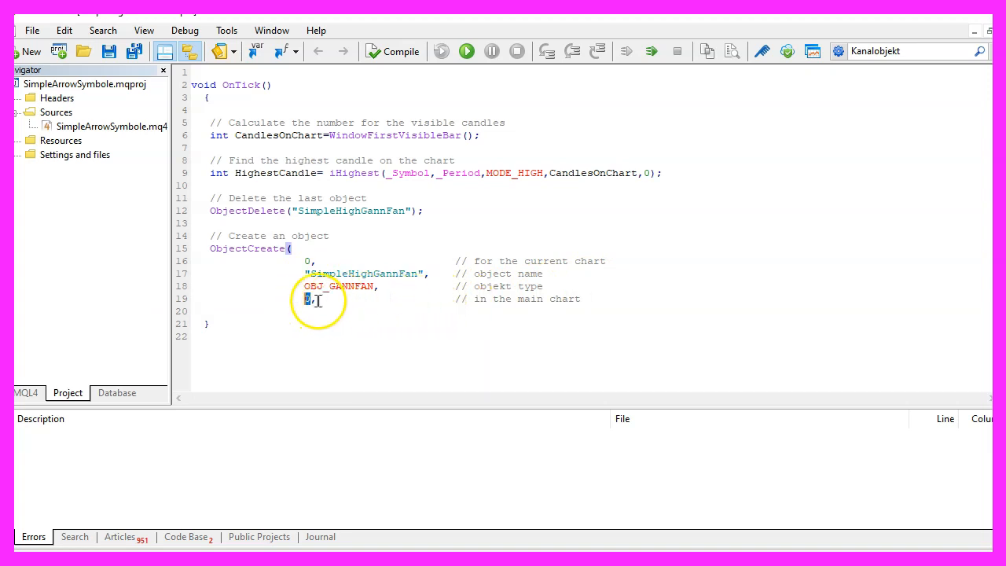
type("Time[HighestCandle],    // from the highest candle")
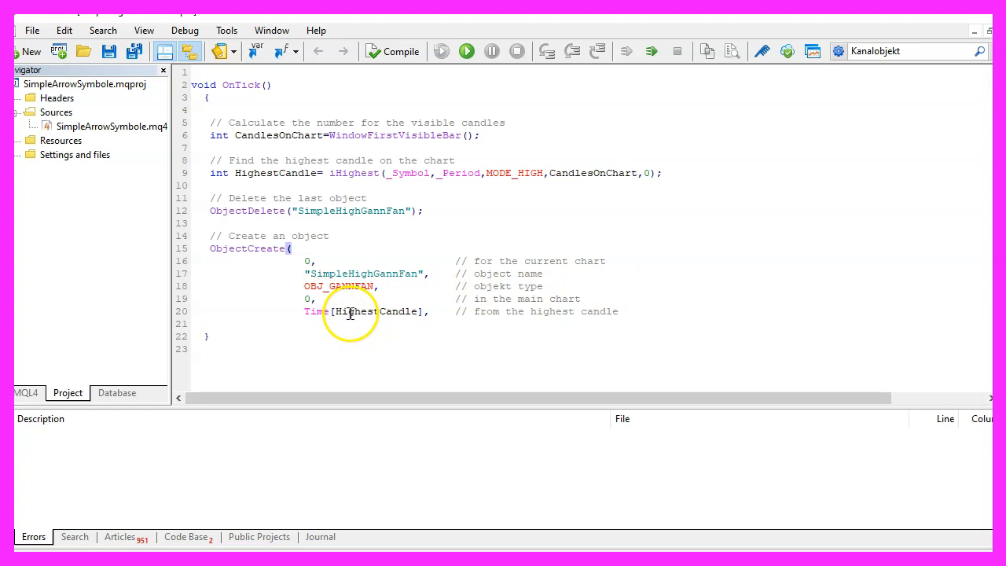
double_click(358, 311)
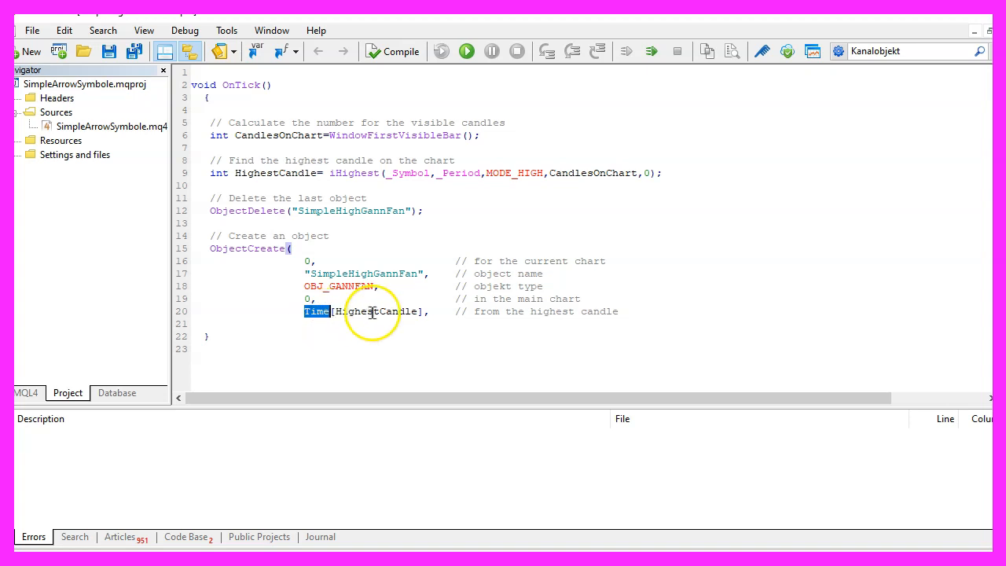
double_click(378, 312)
type("High[HighestCandle],    // for the highest price")
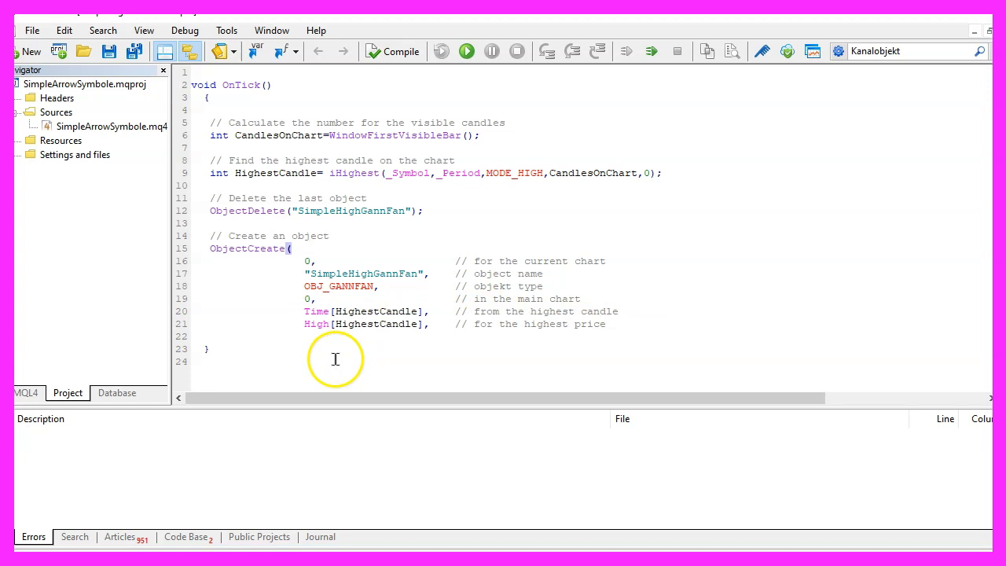
double_click(316, 324)
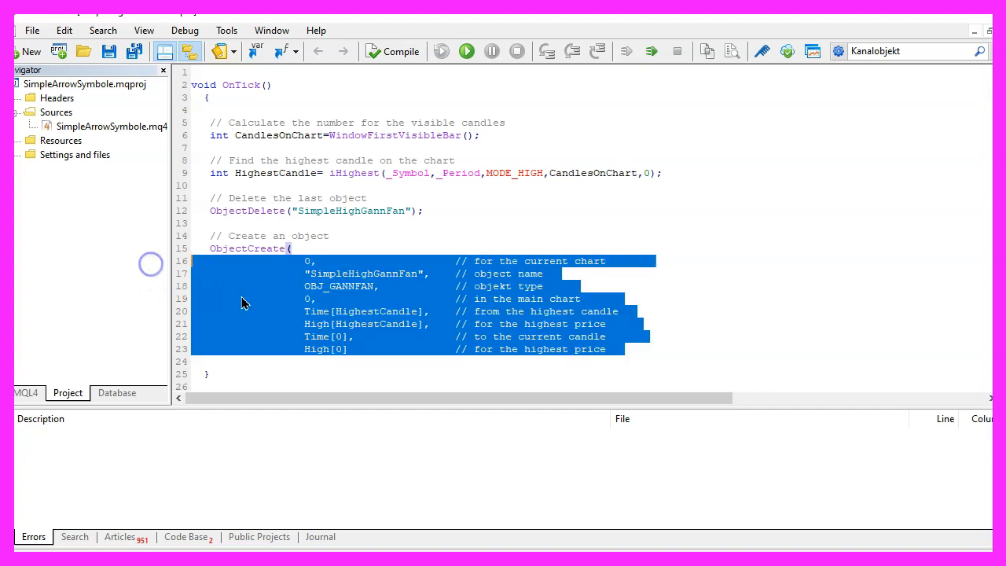
left_click(297, 314)
type(");")
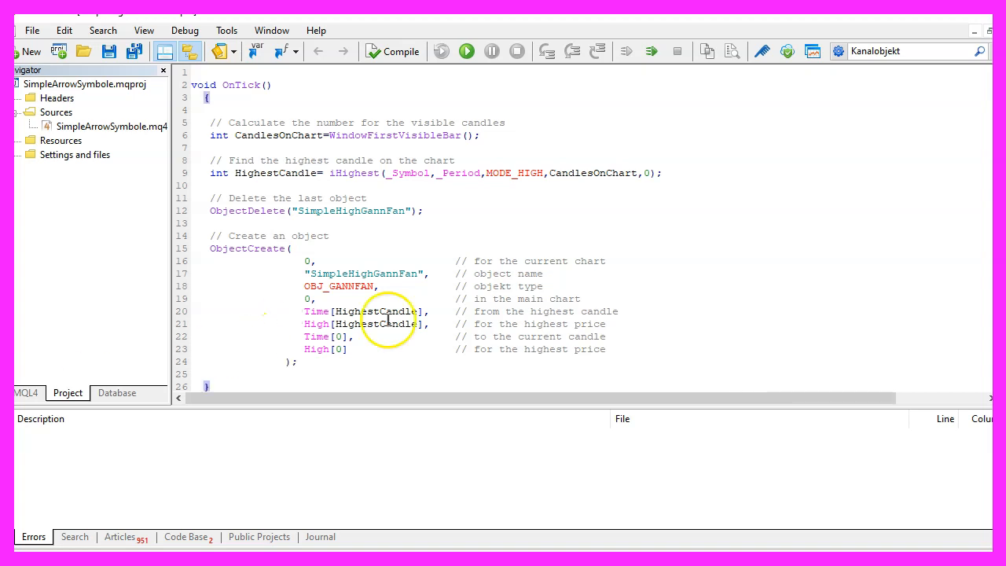
double_click(249, 249)
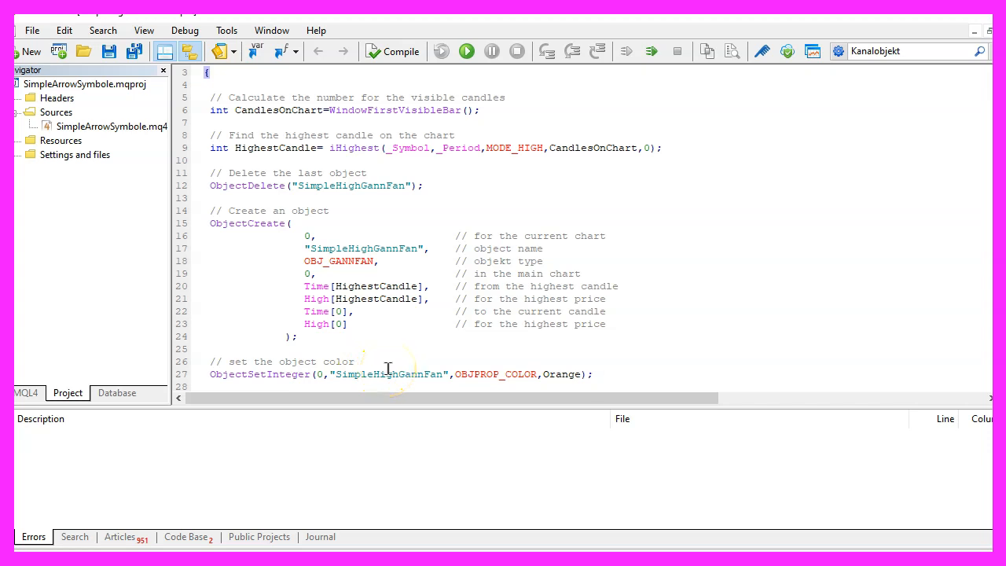
Add ObjectSetInteger calls setting OBJPROP_COLOR to Orange and OBJPROP_RAY to true
double_click(259, 374)
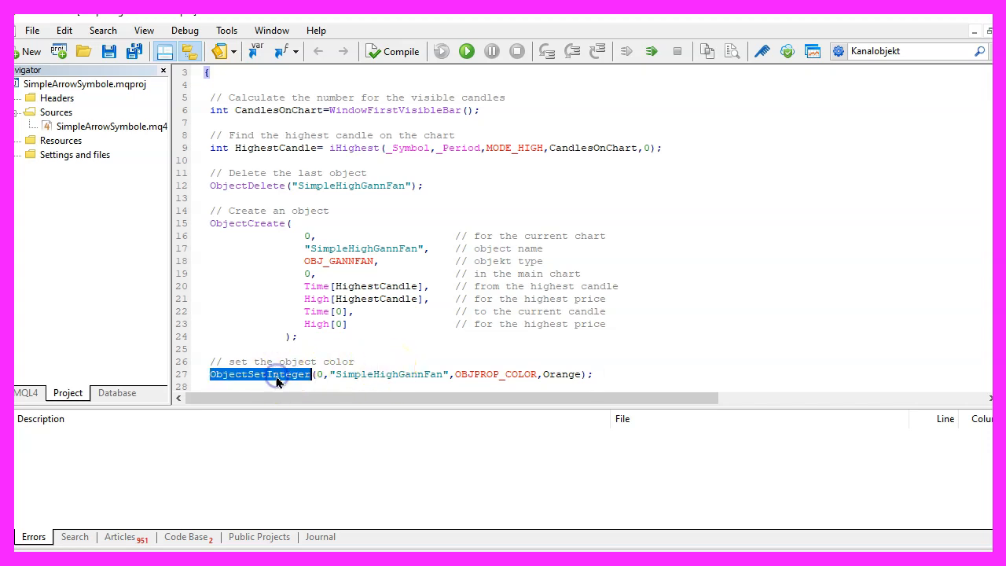
mouse_move(307, 375)
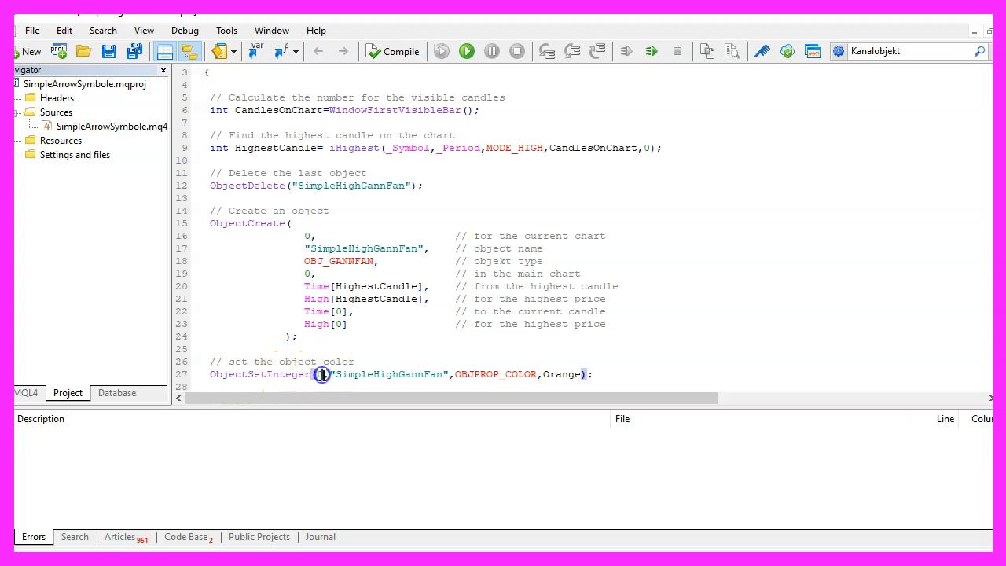
double_click(390, 374)
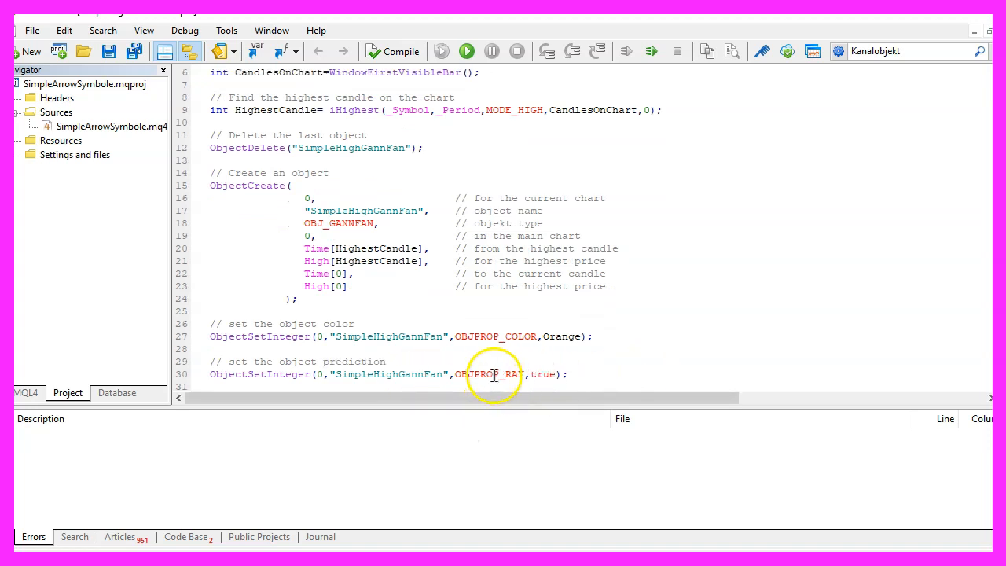
double_click(489, 375)
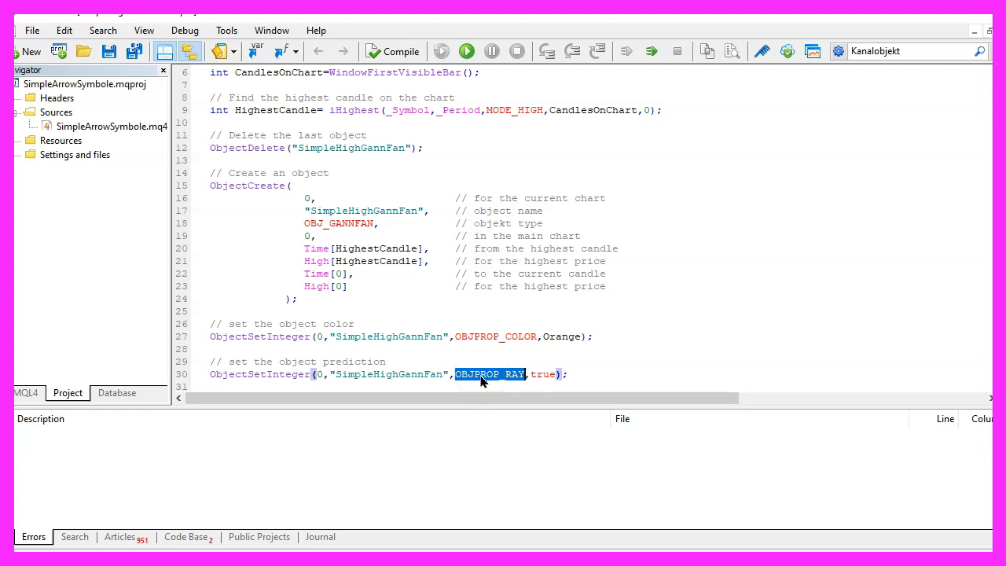
mouse_move(274, 374)
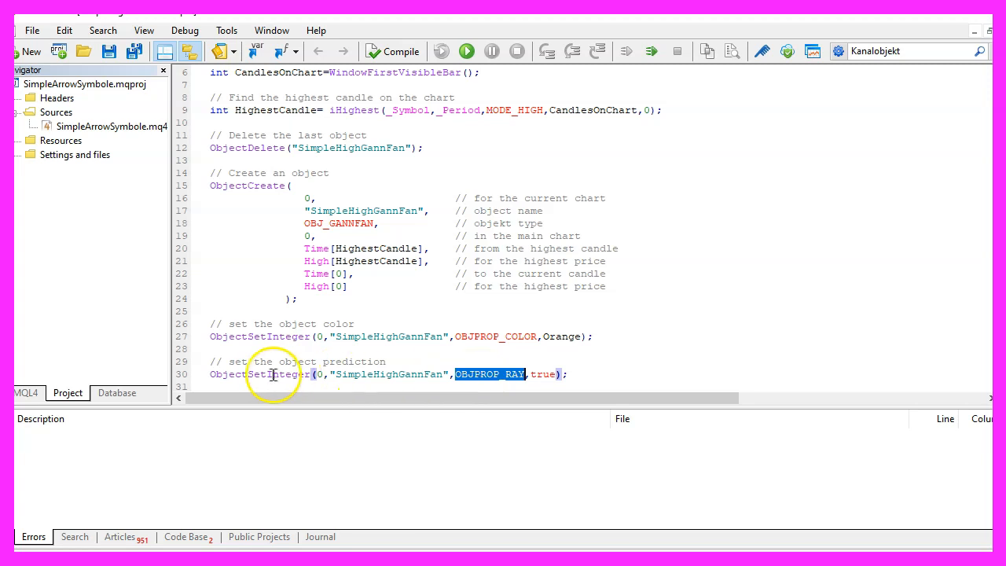
mouse_move(840, 205)
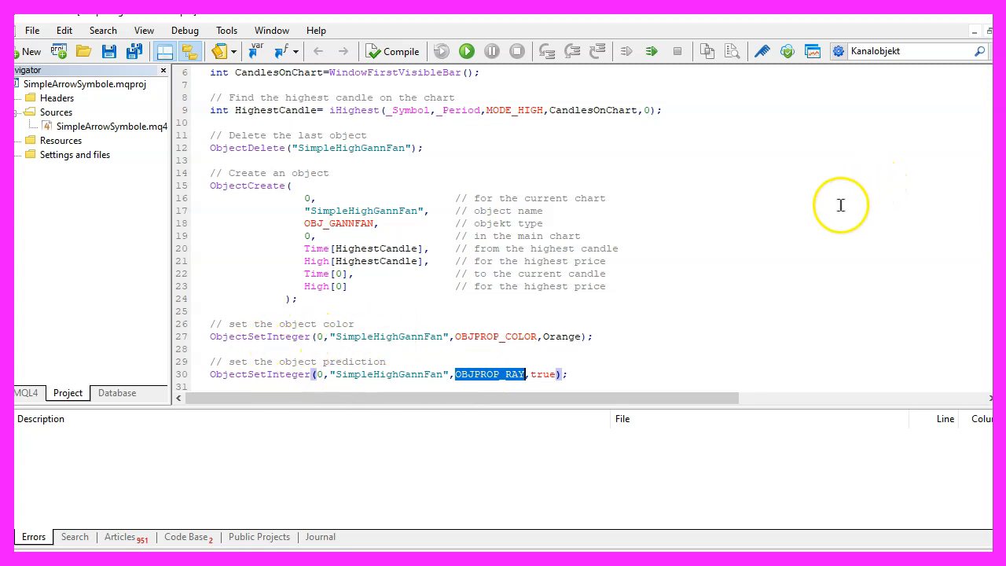
mouse_move(550, 374)
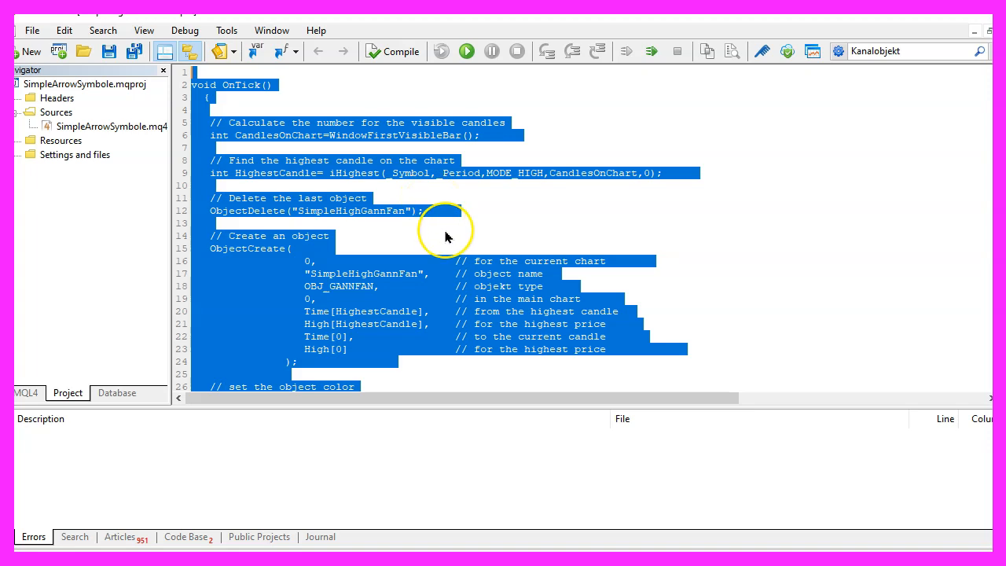
mouse_move(450, 246)
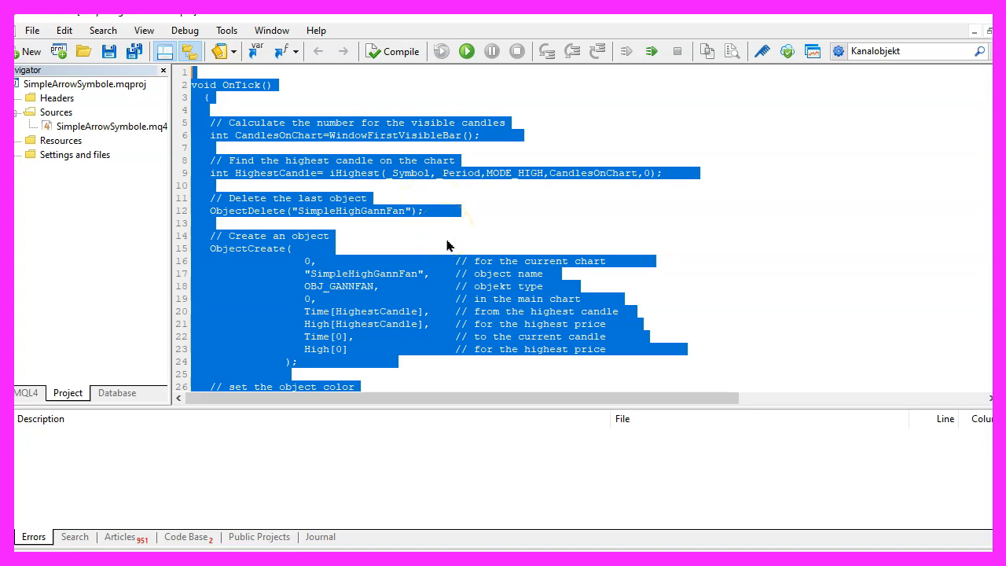
mouse_move(548, 302)
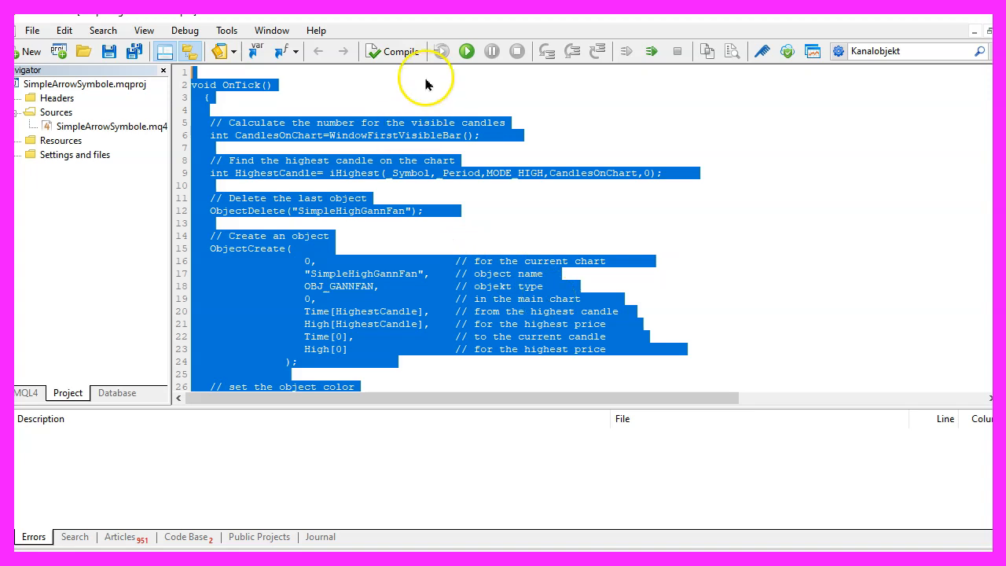
mouse_move(403, 50)
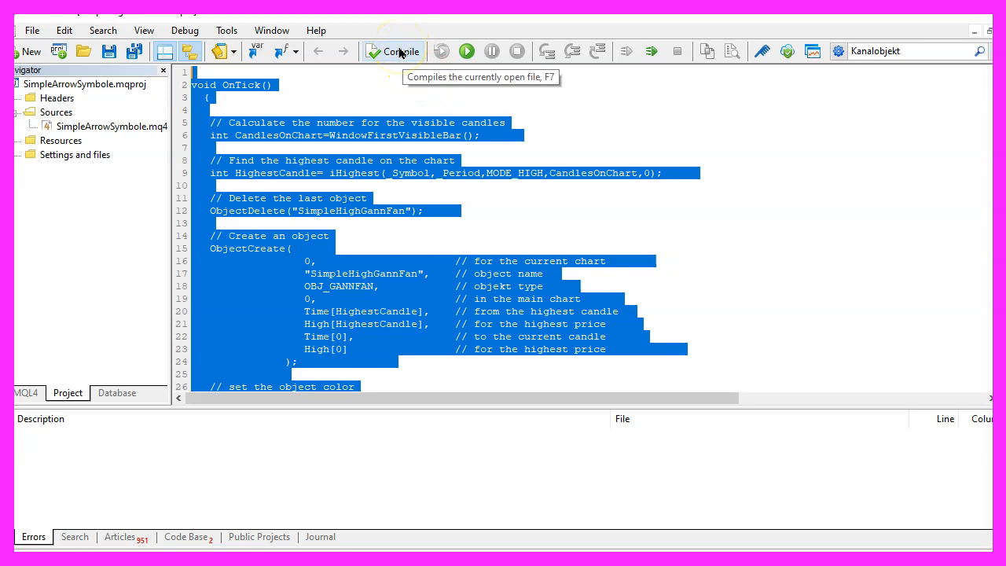
Compile the Expert Advisor with 0 errors and 0 warnings
left_click(393, 50)
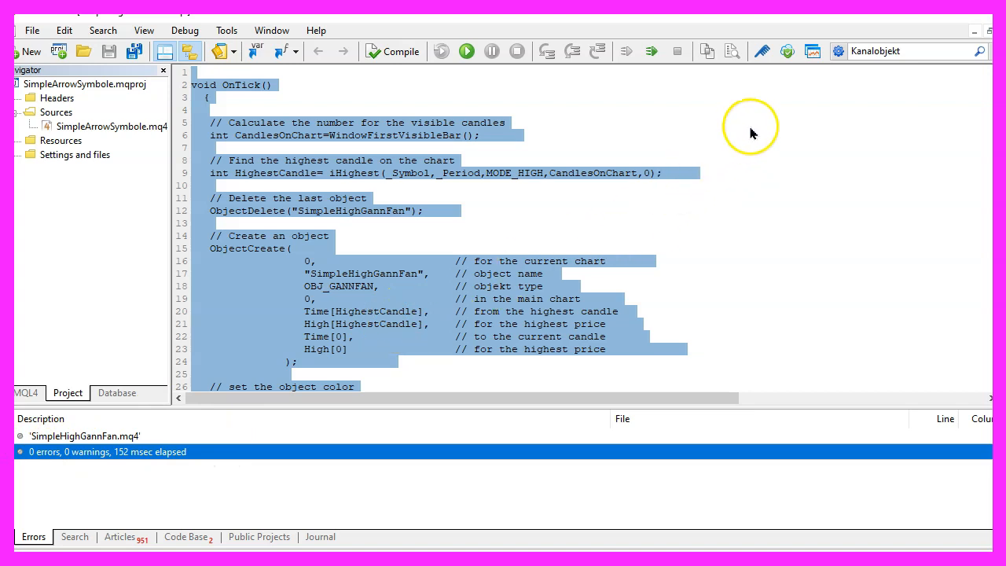
mouse_move(812, 50)
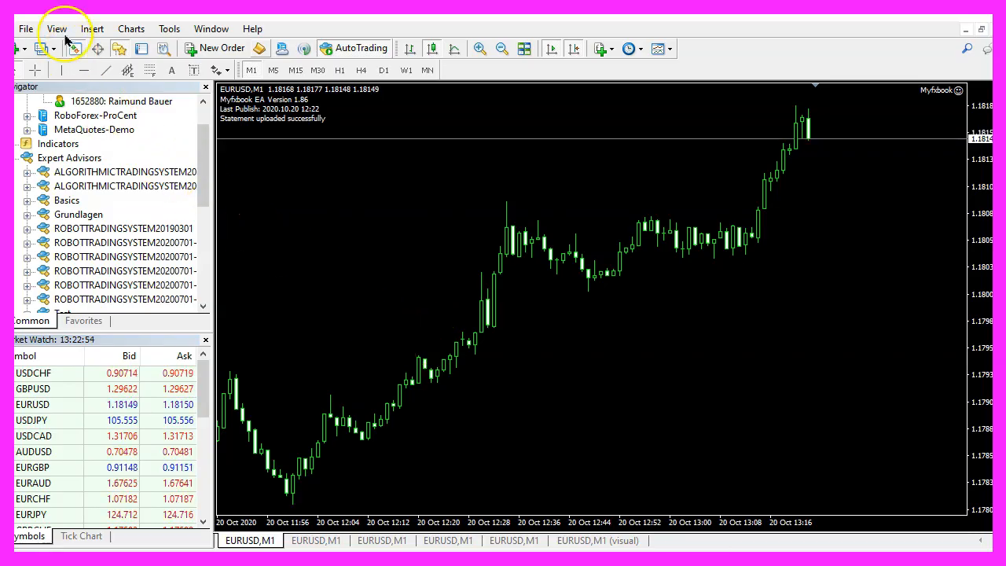
Start a visual-mode Strategy Tester run of SimpleHighGannFan on EURUSD M1 and adjust the playback speed
left_click(56, 28)
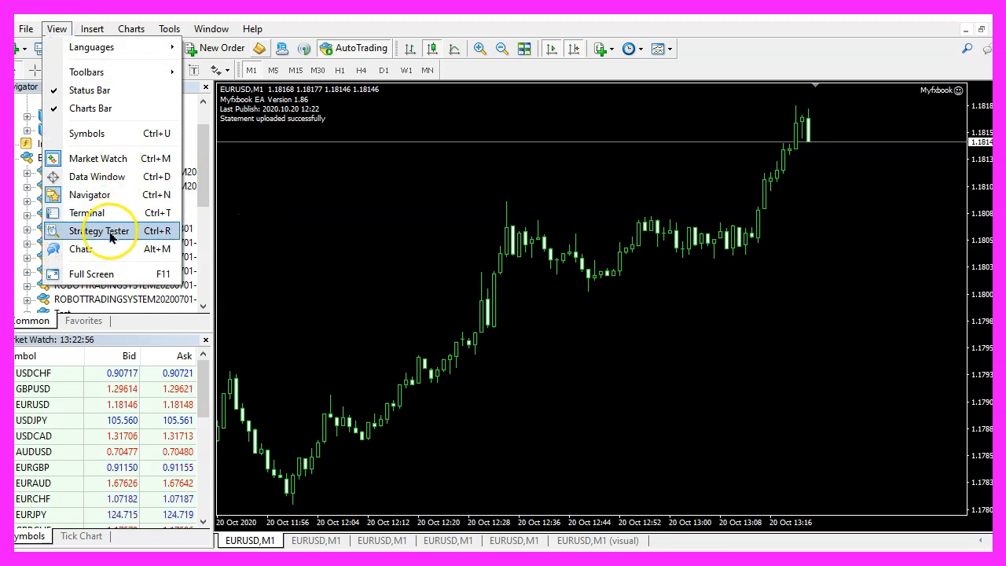
mouse_move(134, 234)
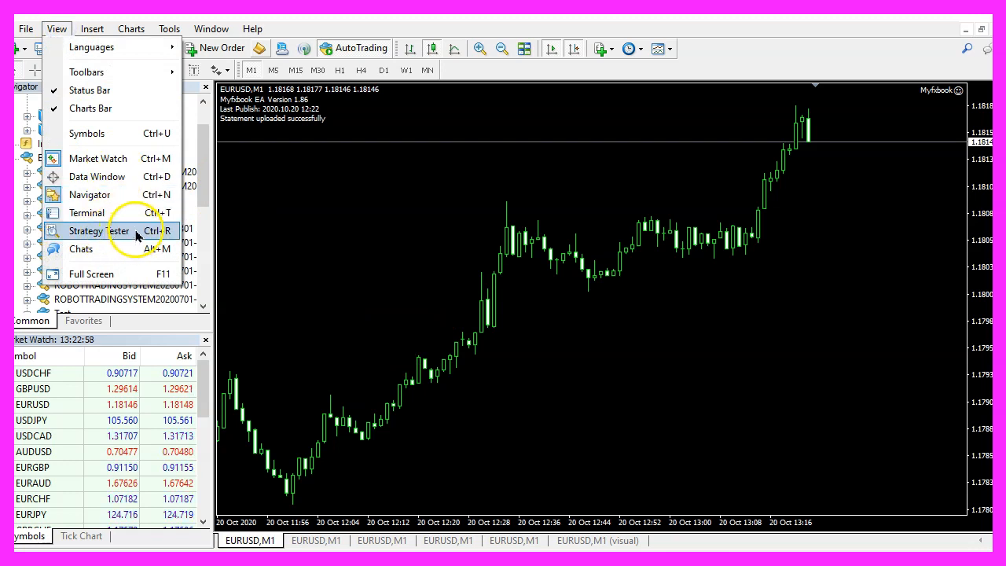
left_click(99, 230)
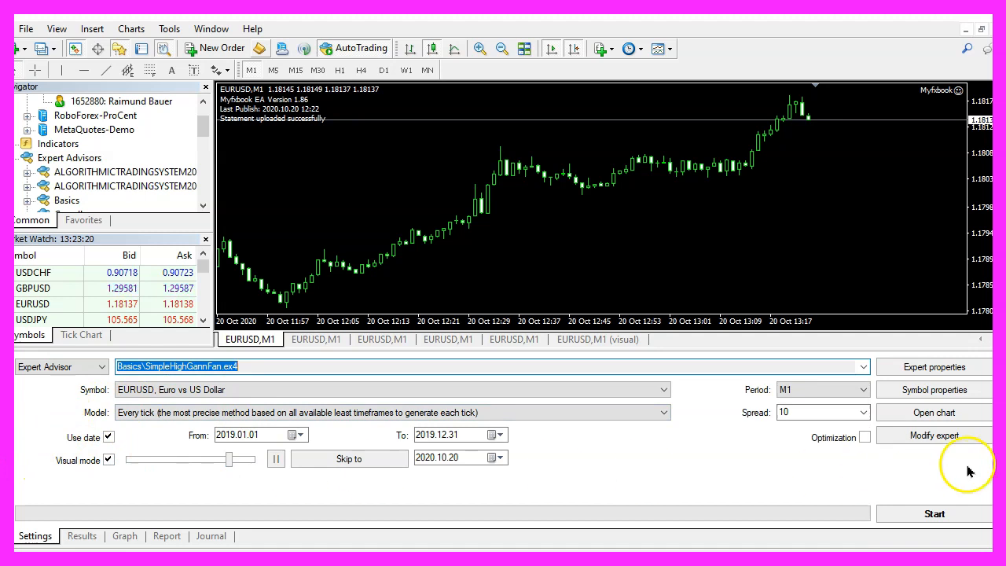
left_click(934, 513)
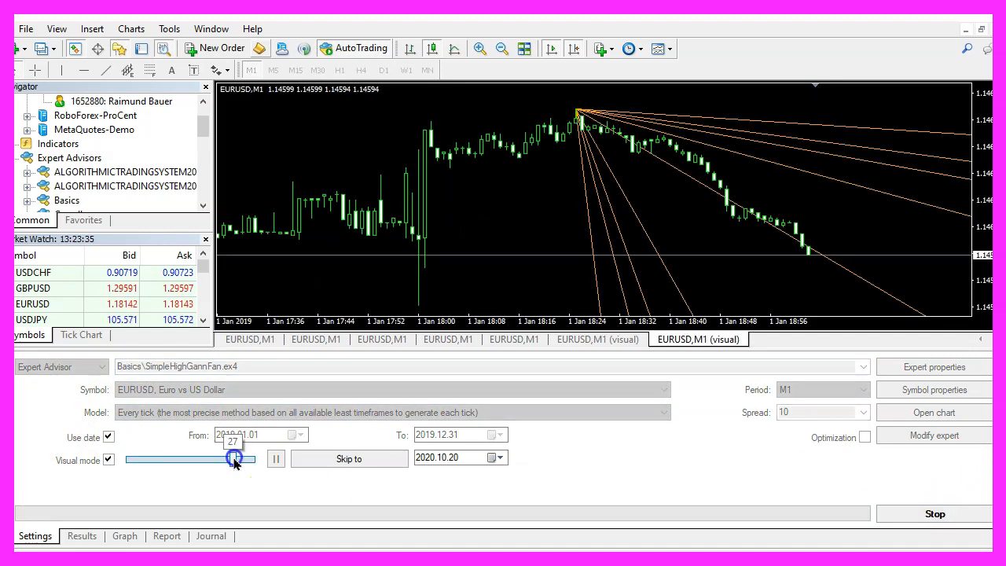
left_click_drag(235, 459, 234, 459)
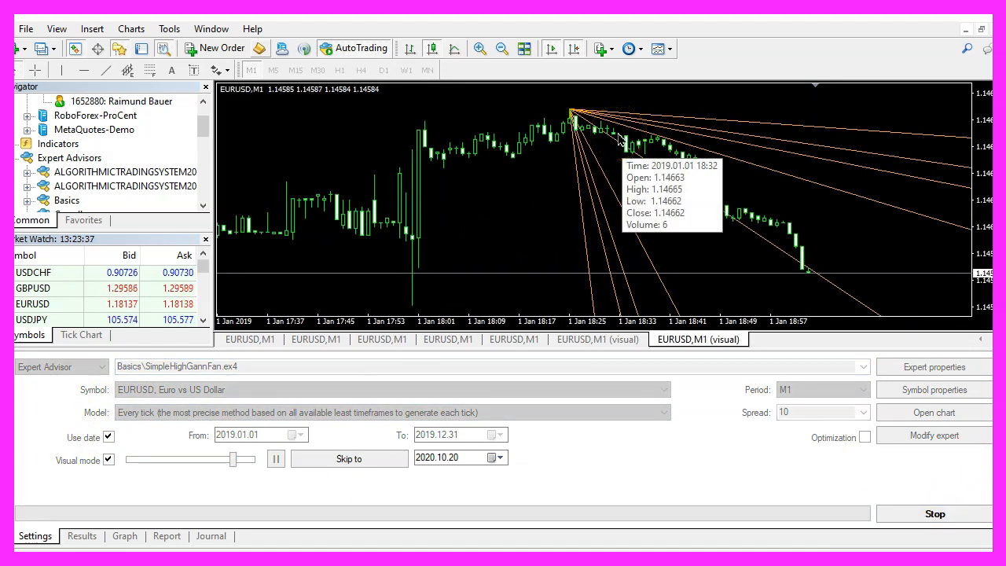